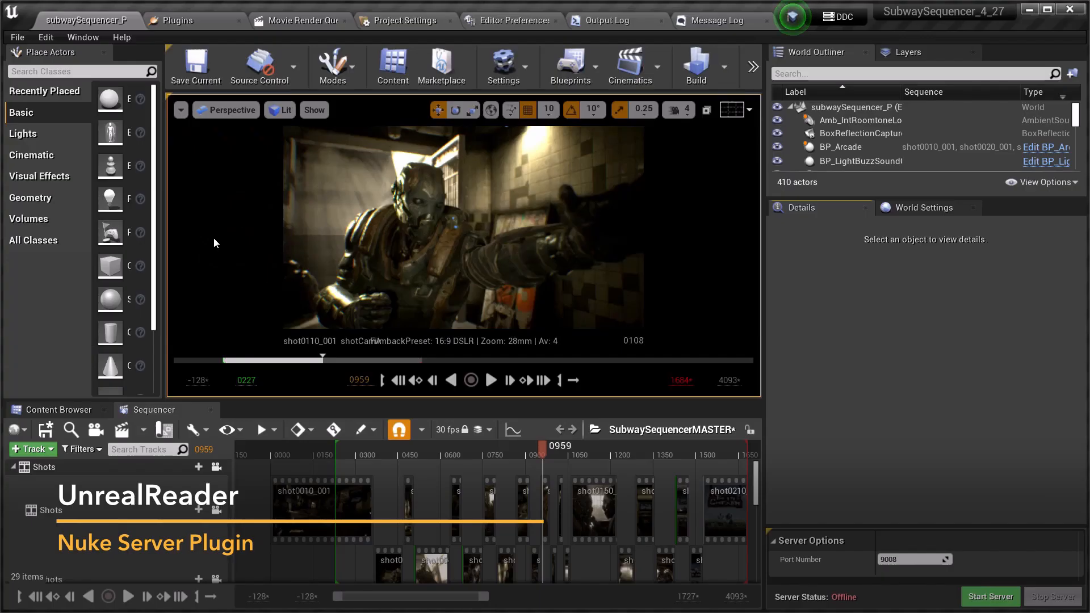
Step: Search 'nuke' in the Plugins list to confirm Nuke Server is enabled, then show the Nuke Server panel from the Window menu
{"action": "left_click", "coordinate": [204, 19]}
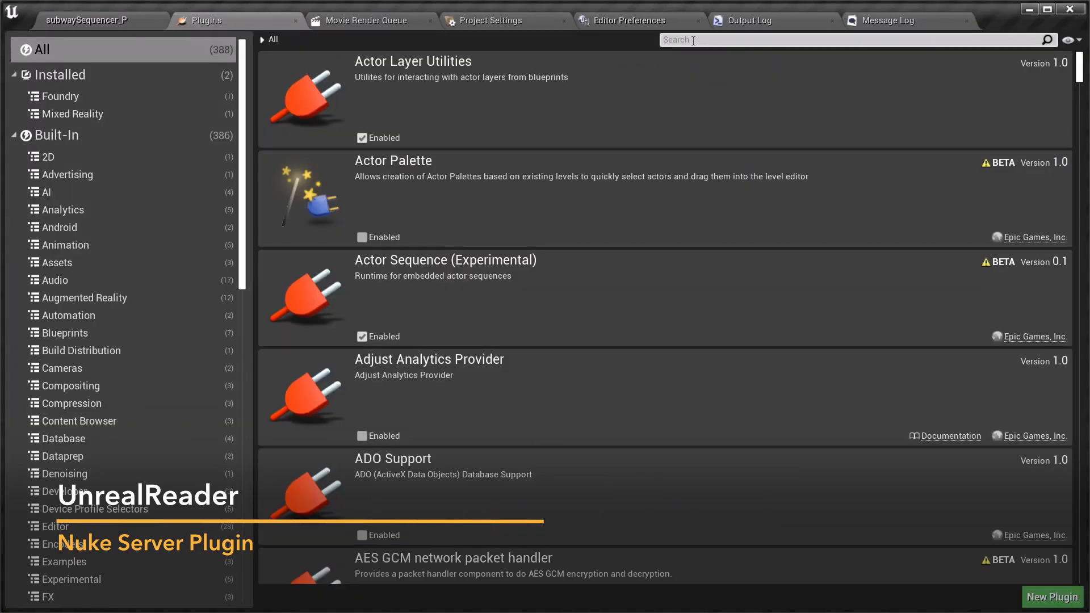
{"action": "type", "text": "nuke"}
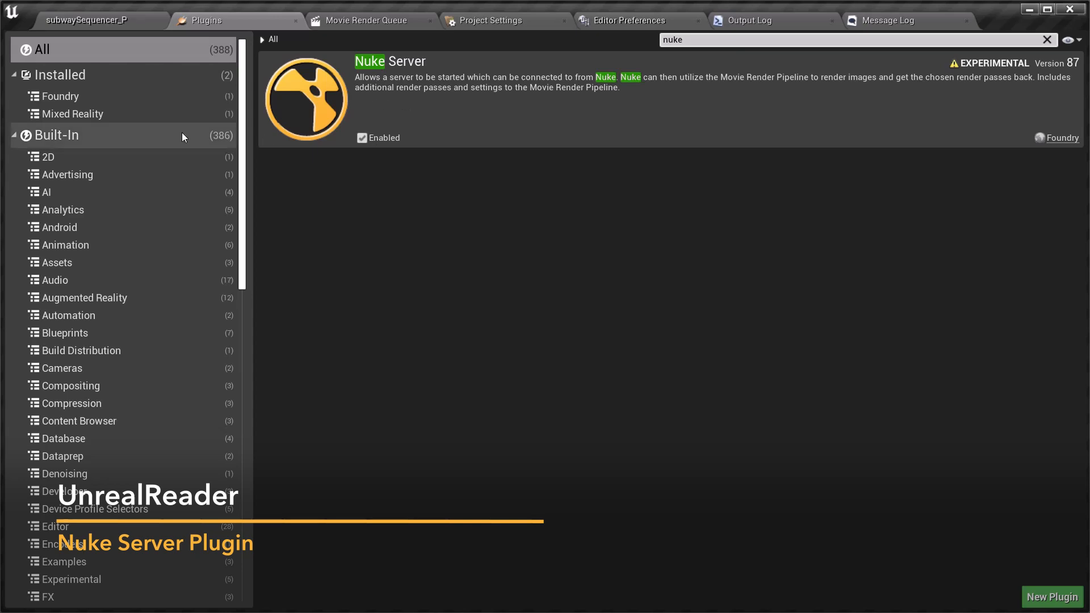
{"action": "left_click", "coordinate": [87, 19]}
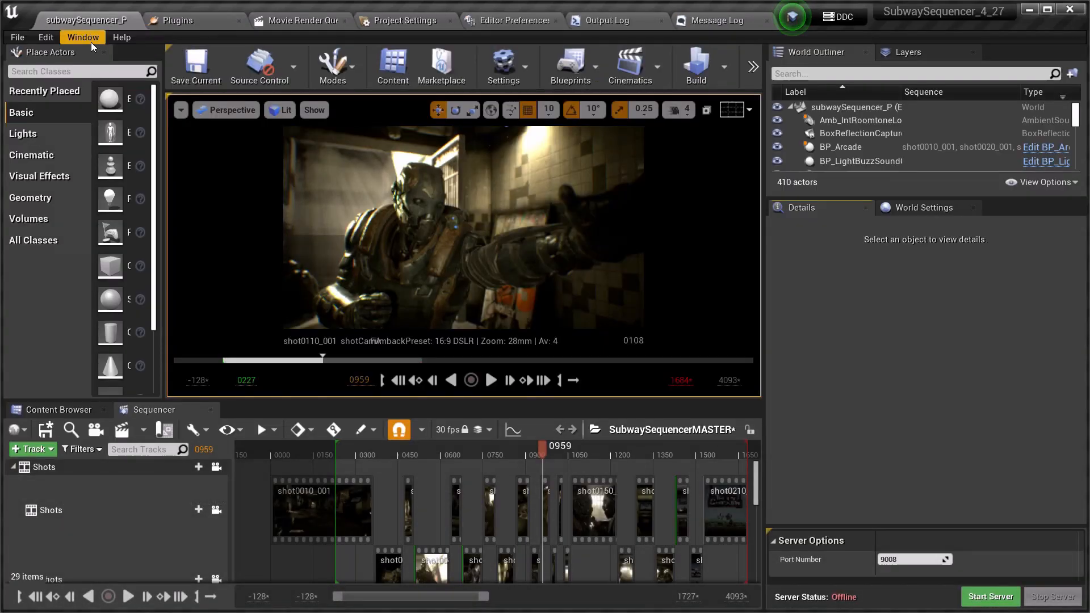
{"action": "left_click", "coordinate": [82, 37]}
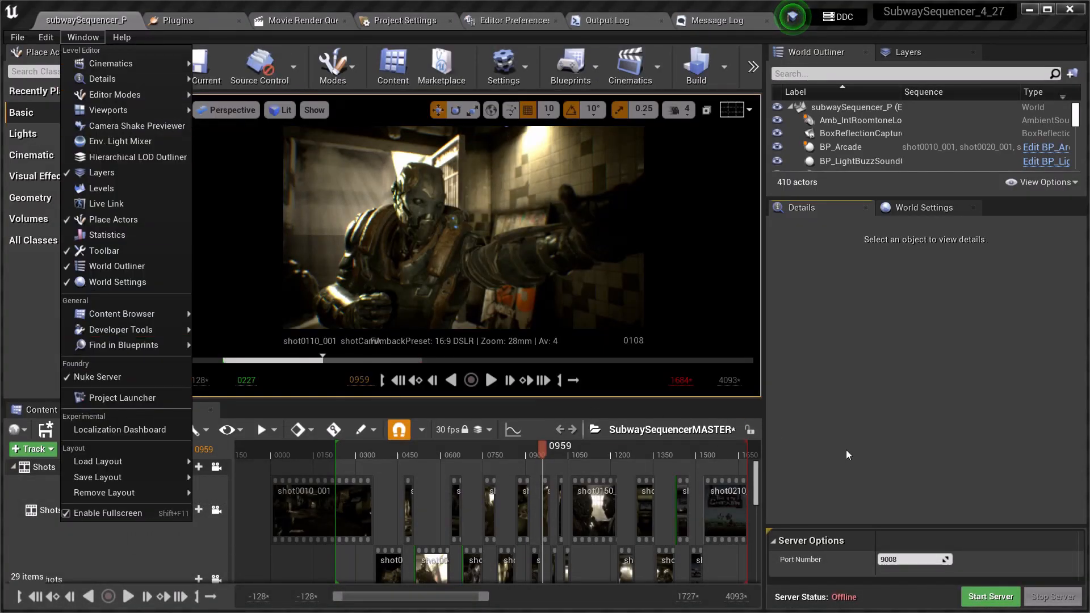
{"action": "left_click", "coordinate": [990, 596]}
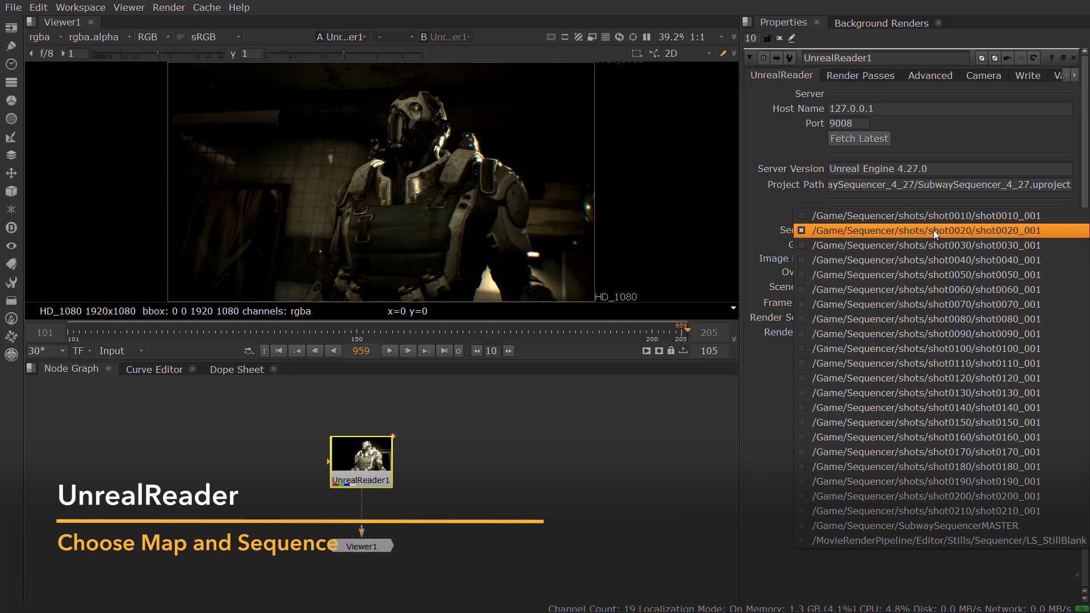
Step: Choose SubwaySequencerMASTER as the sequence the UnrealReader renders
{"action": "left_click", "coordinate": [912, 526]}
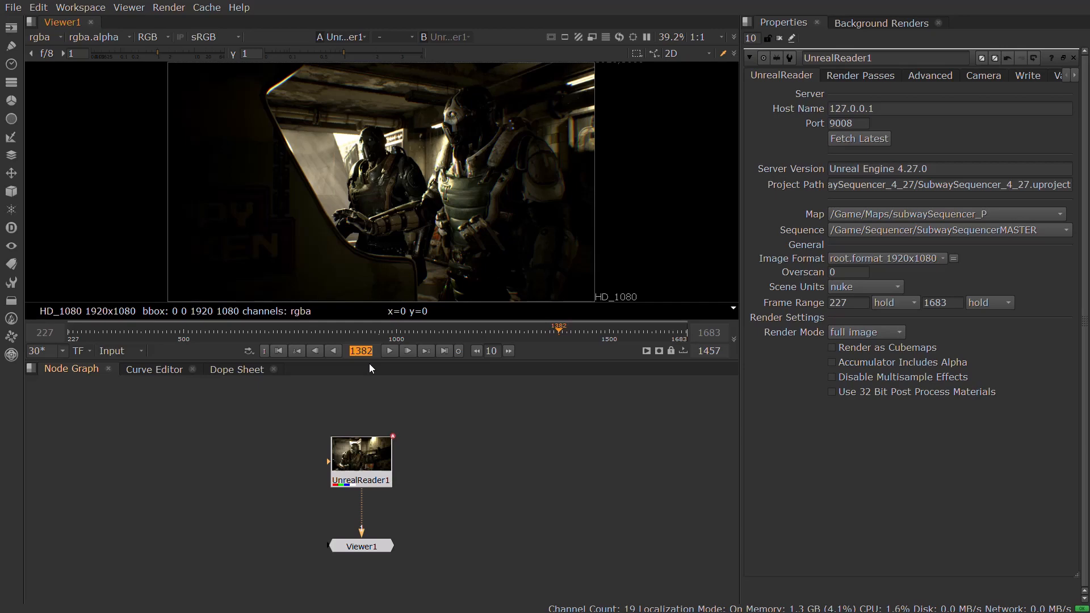
Step: Tick the render passes, update the channel list, preview WorldNormal in the viewer and return to rgba
{"action": "left_click", "coordinate": [859, 75]}
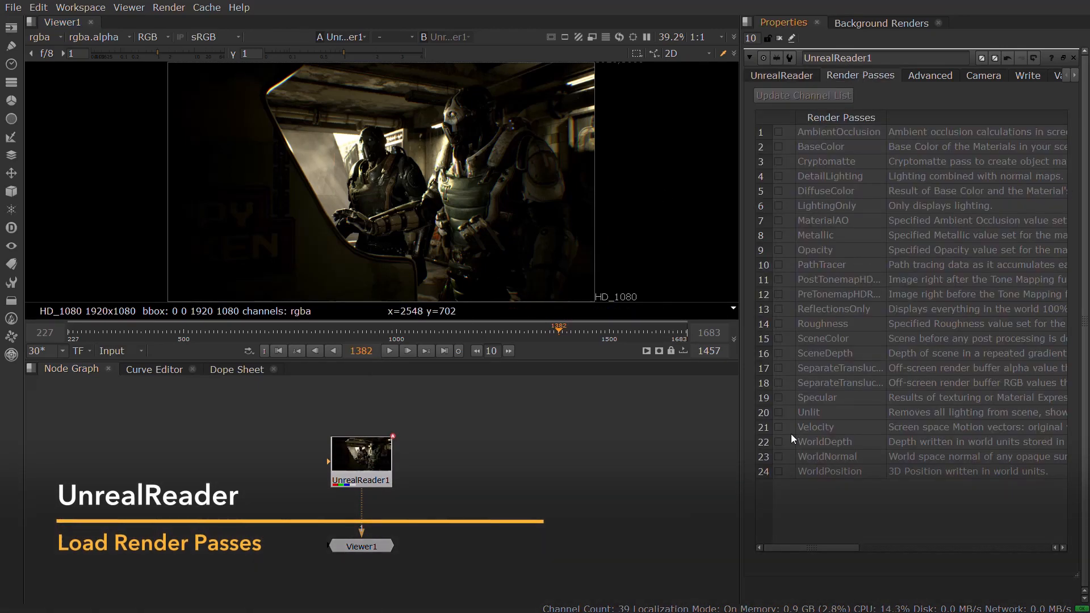
{"action": "left_click", "coordinate": [779, 441]}
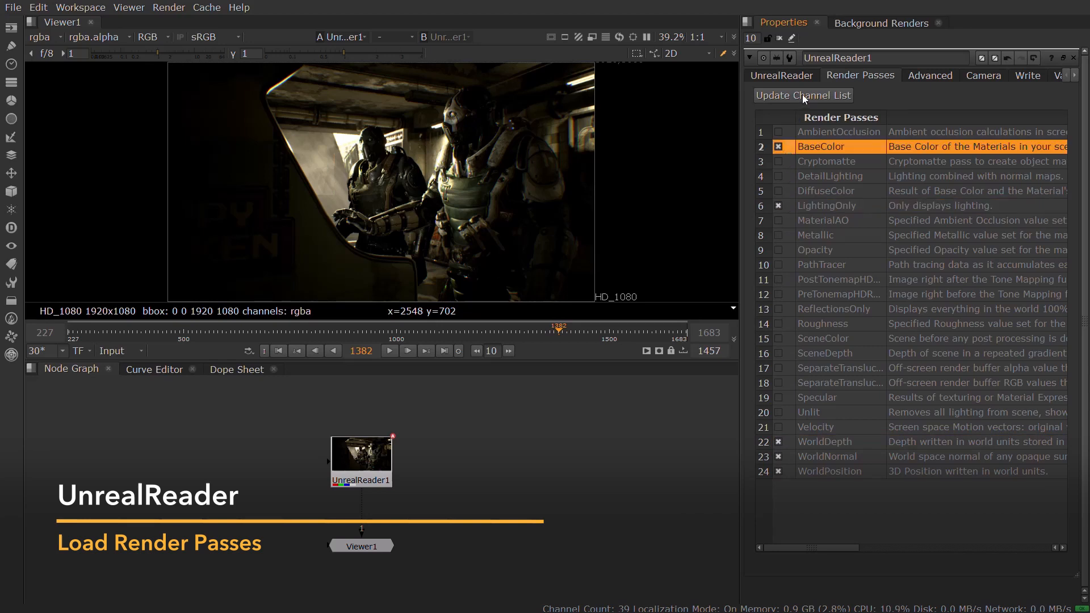
{"action": "left_click", "coordinate": [39, 36]}
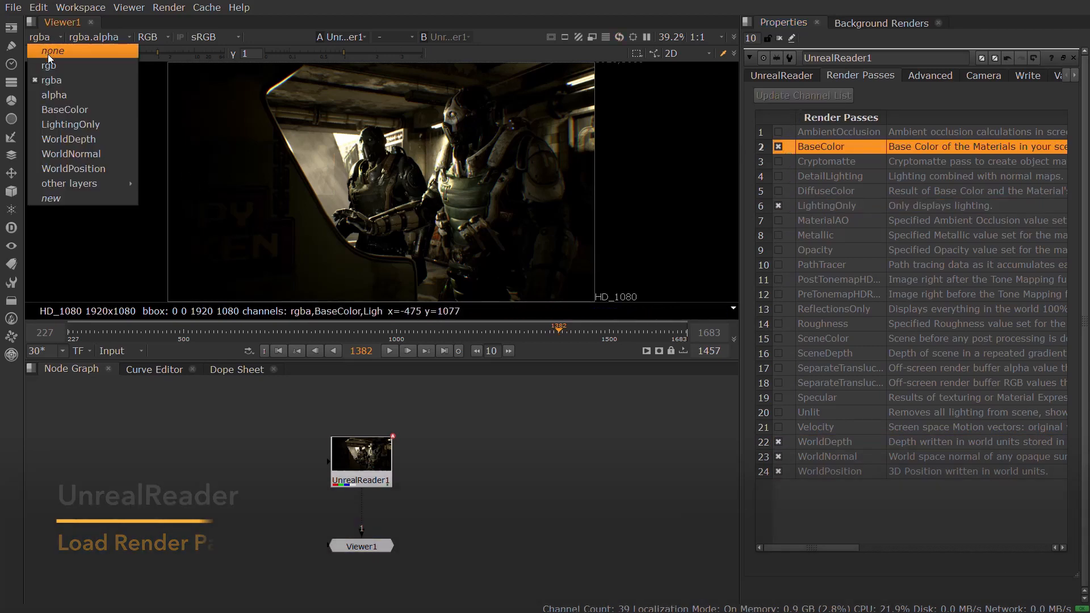
{"action": "left_click", "coordinate": [71, 124]}
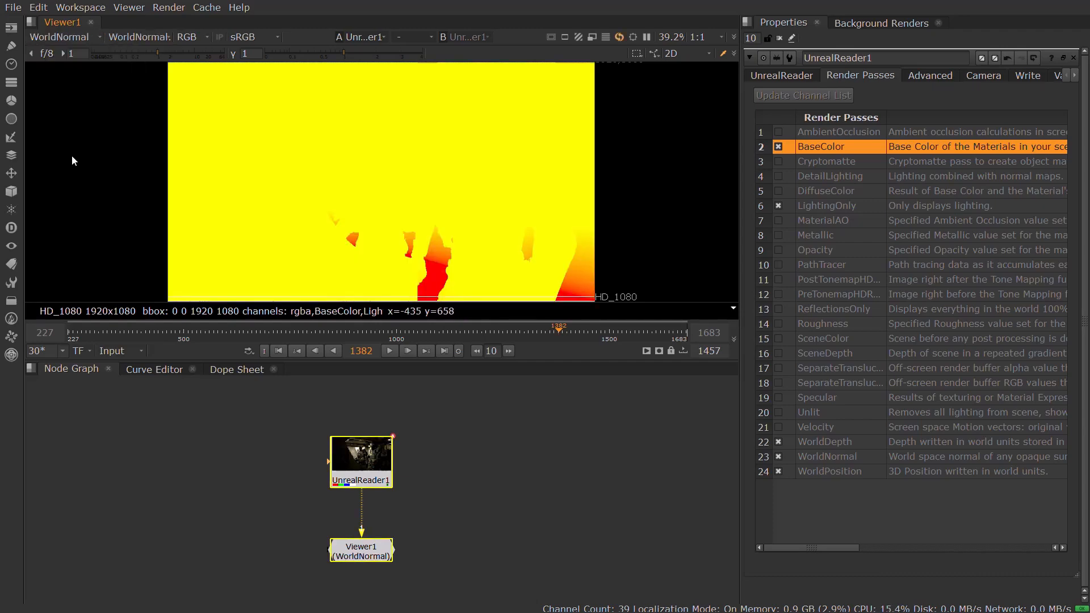
{"action": "left_click", "coordinate": [59, 36]}
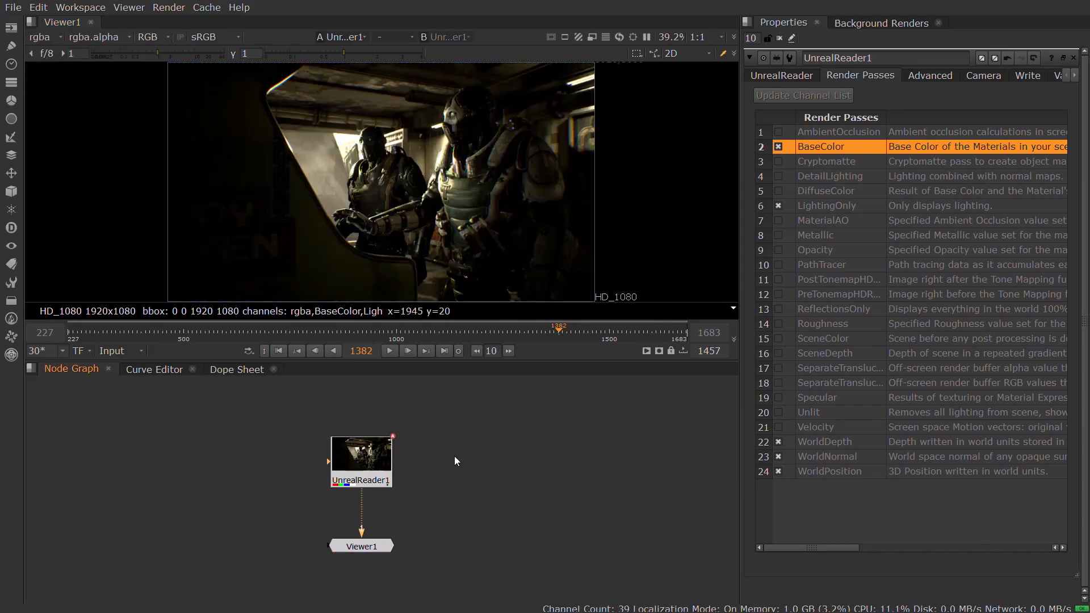
{"action": "left_click", "coordinate": [930, 75]}
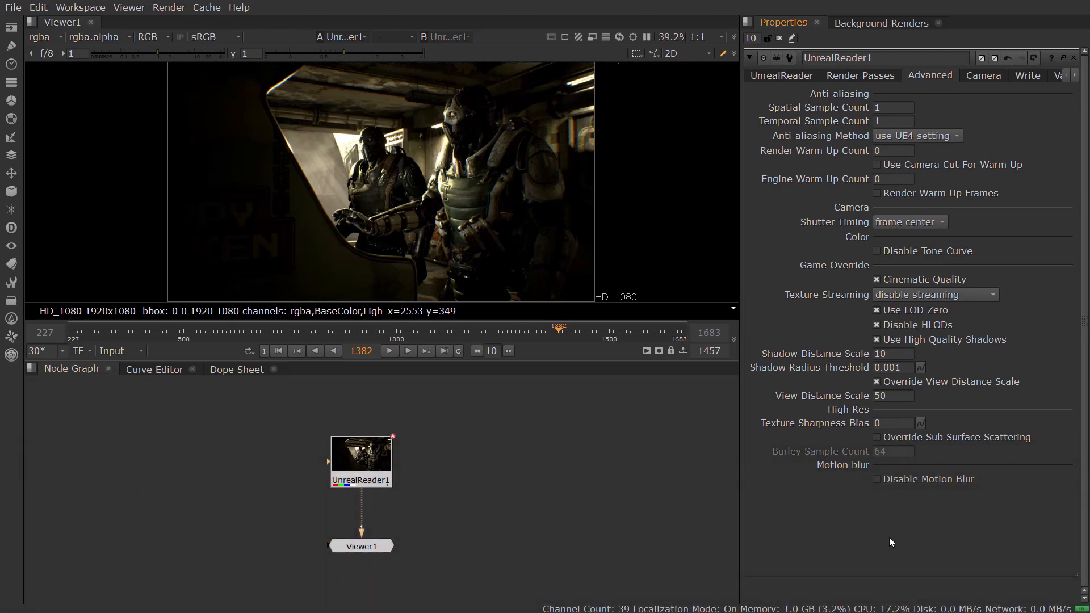
Step: Create Camera1 from the UnrealReader's render camera data with Link Output enabled
{"action": "left_click", "coordinate": [983, 75]}
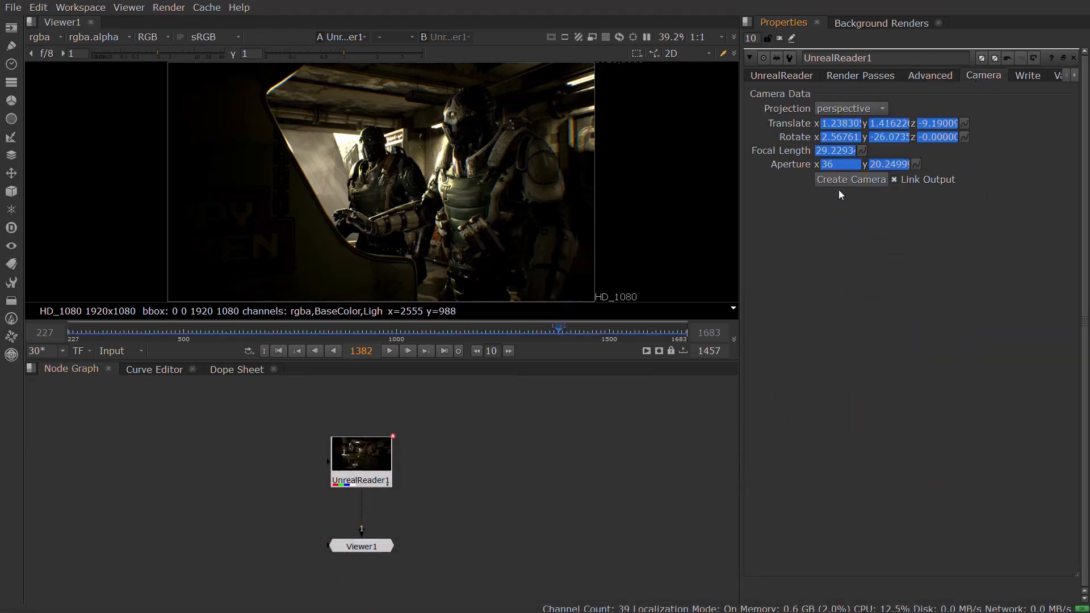
{"action": "left_click", "coordinate": [850, 179]}
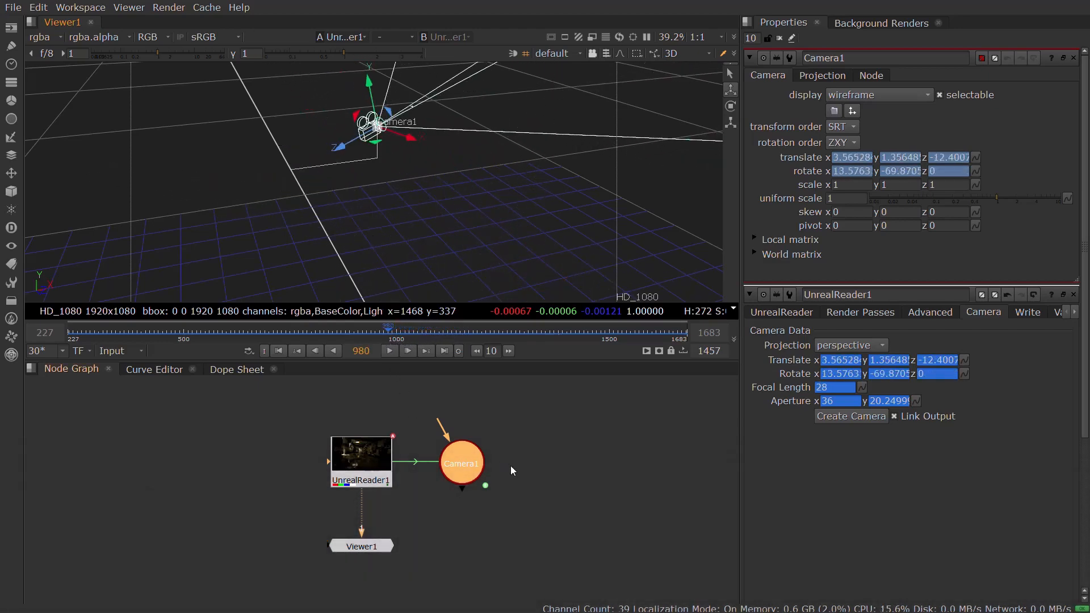
{"action": "left_click", "coordinate": [669, 54]}
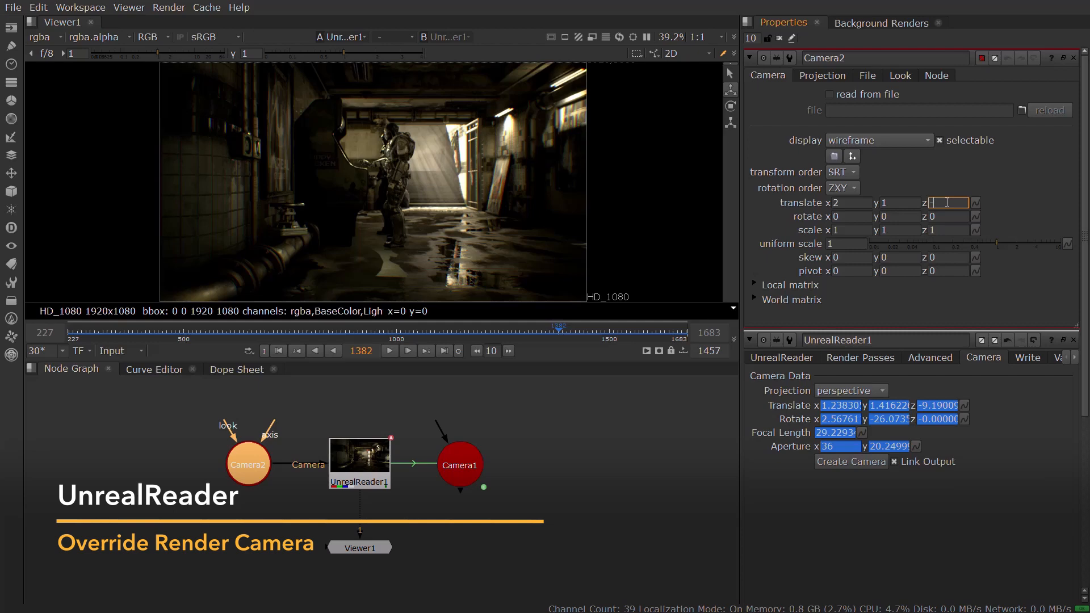
Step: Set Camera2's translate z to -6, then add Axis1 parenting Camera1 with translate z 0.5
{"action": "type", "text": "-6"}
{"action": "type", "text": "a"}
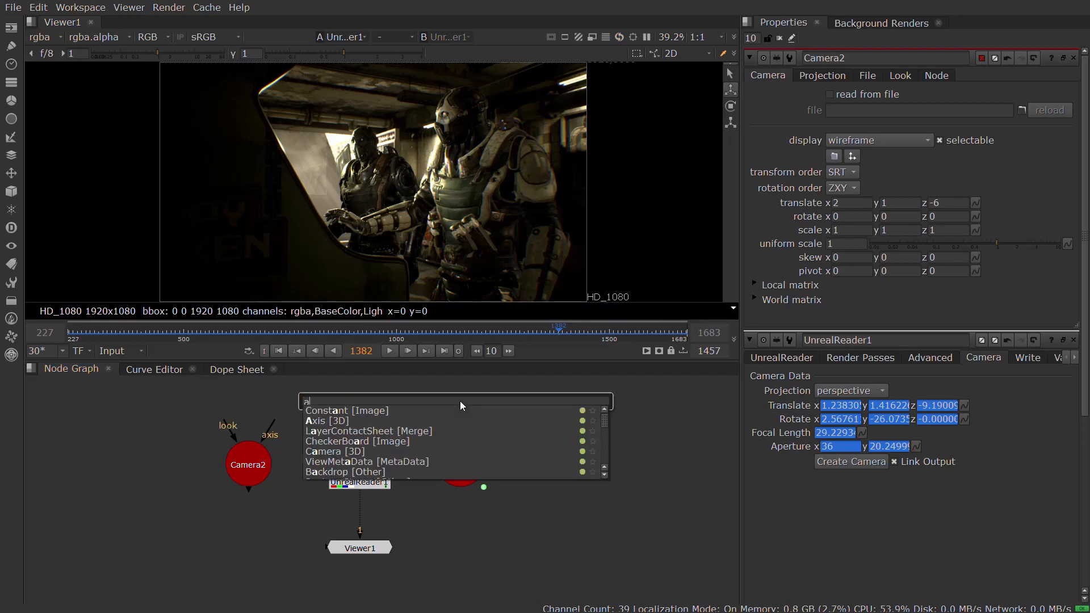
{"action": "left_click", "coordinate": [326, 420]}
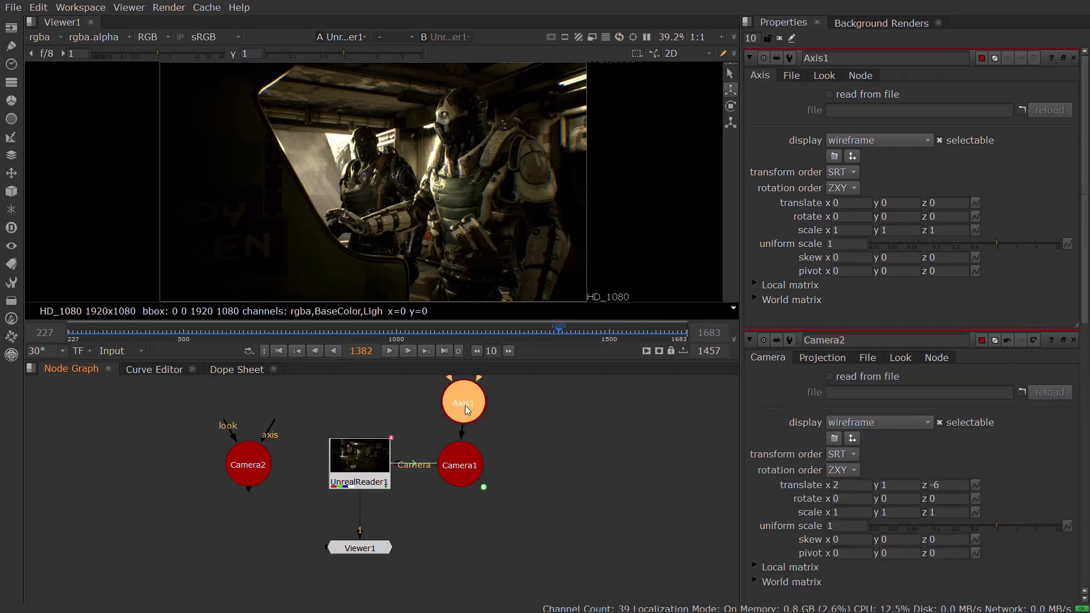
{"action": "left_click", "coordinate": [943, 202]}
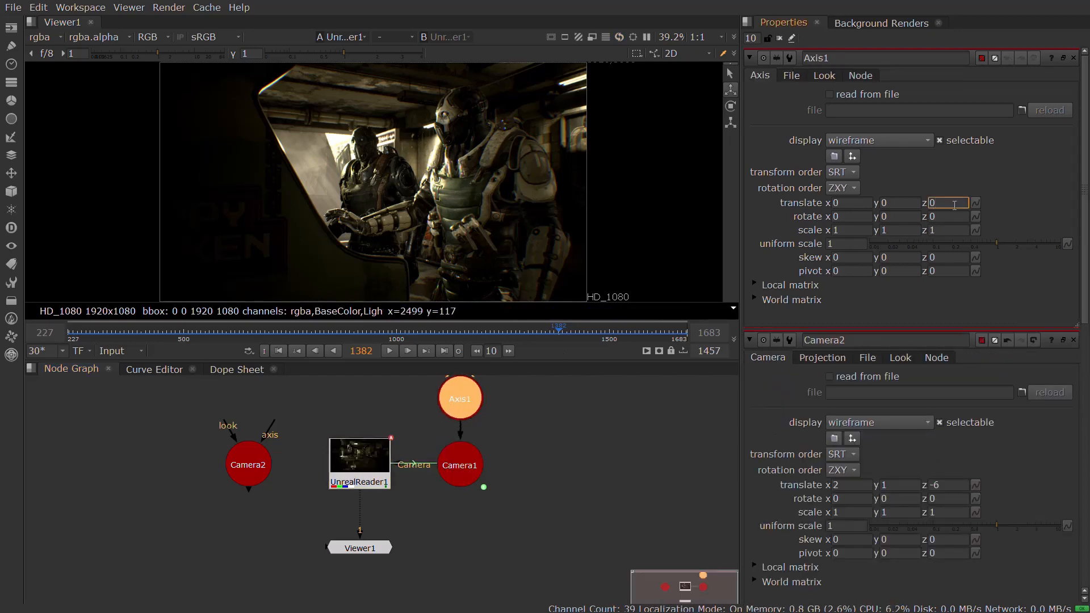
{"action": "type", "text": "0.5"}
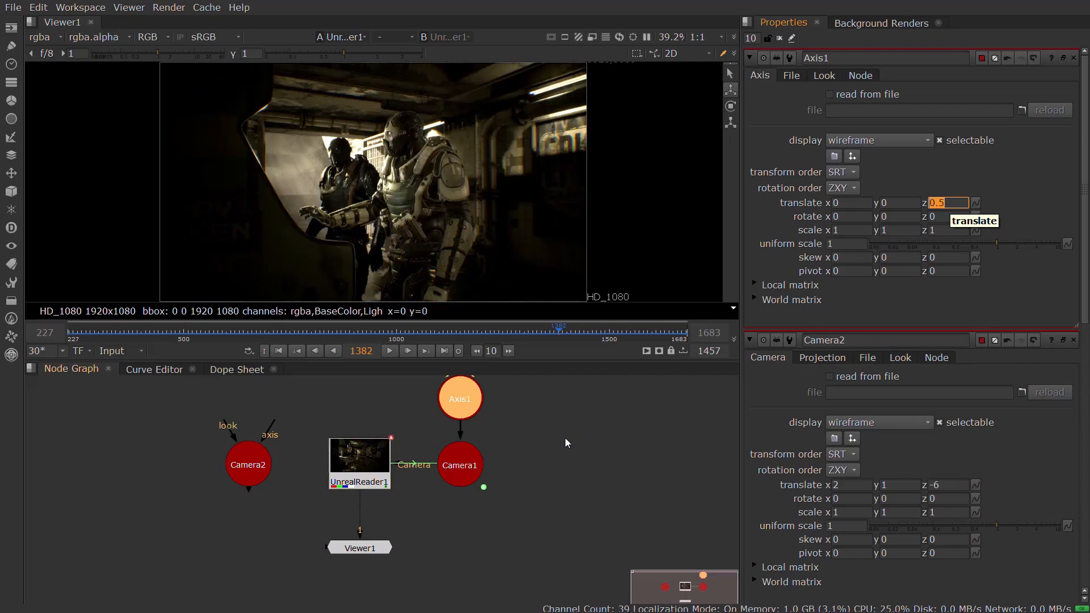
{"action": "left_click", "coordinate": [360, 455]}
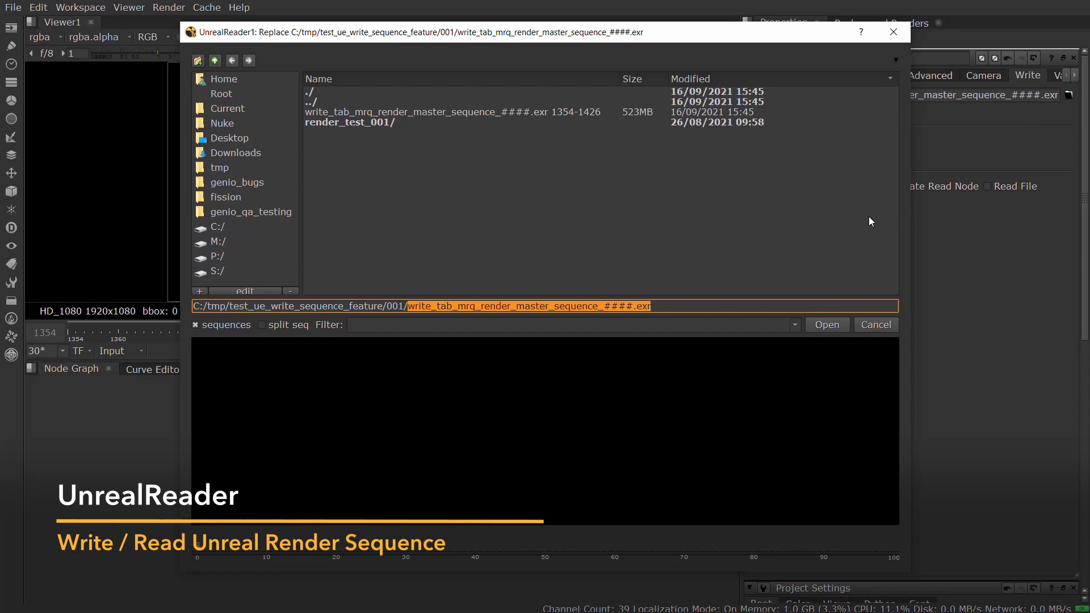
Step: Write the render sequence to Zip-compressed 16-bit half EXR files and play the read-back frames
{"action": "left_click", "coordinate": [827, 325]}
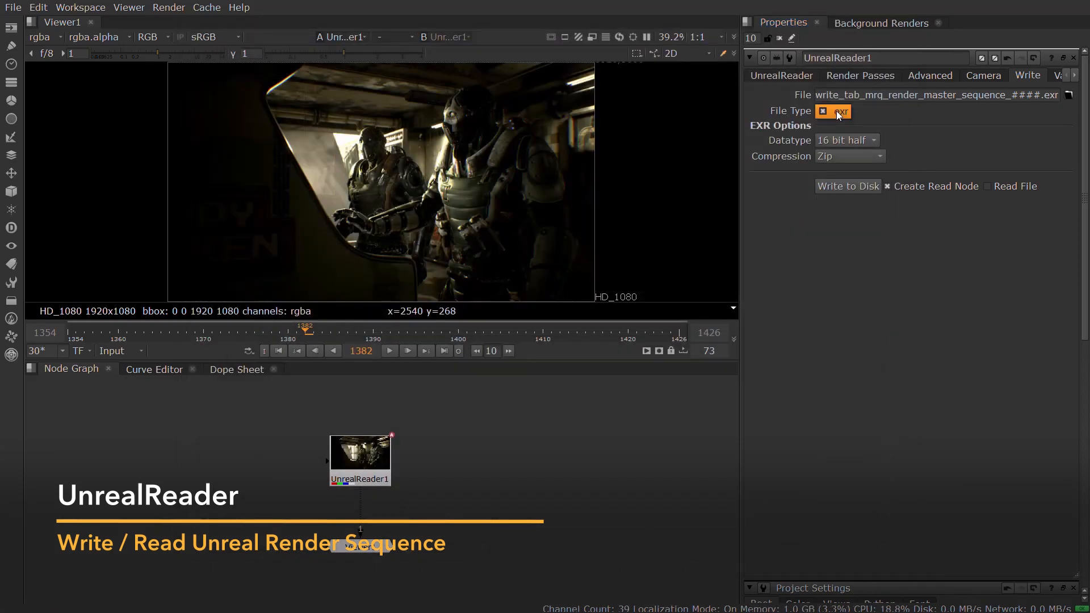
{"action": "left_click", "coordinate": [848, 156]}
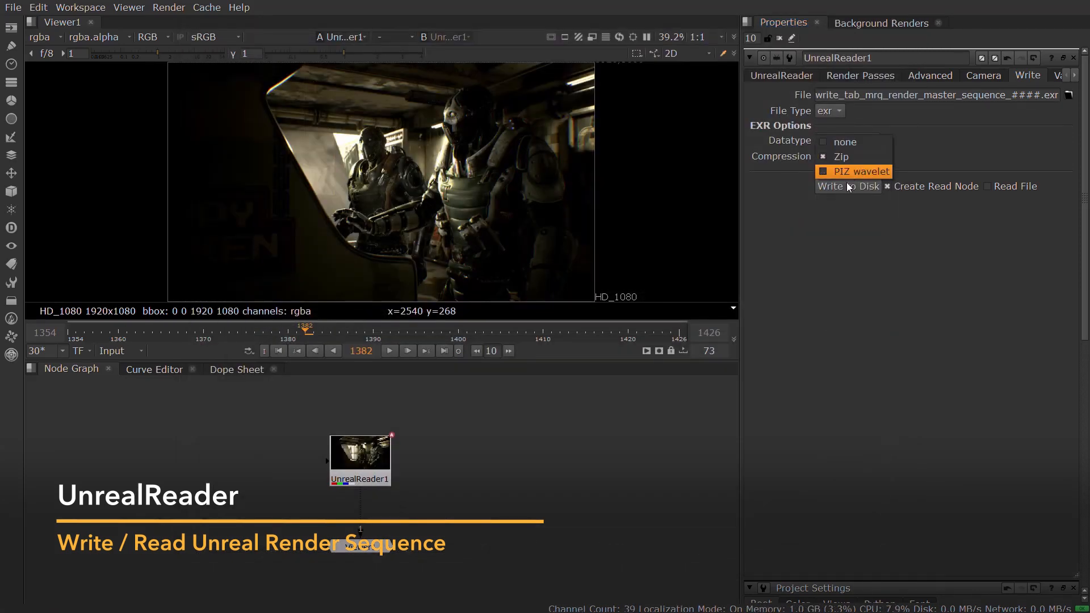
{"action": "left_click", "coordinate": [935, 185]}
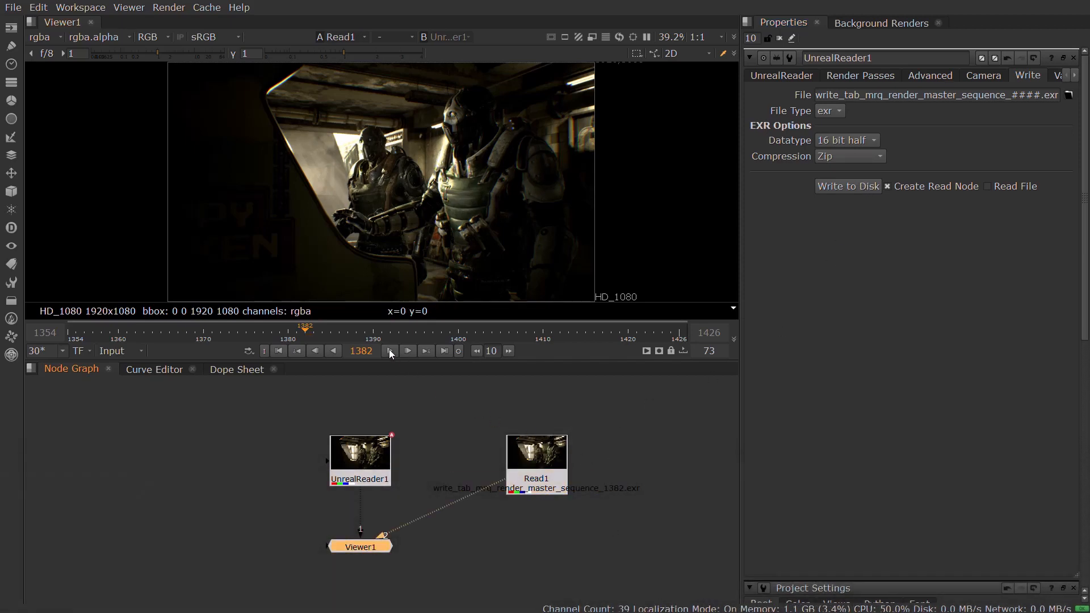
{"action": "left_click", "coordinate": [408, 351]}
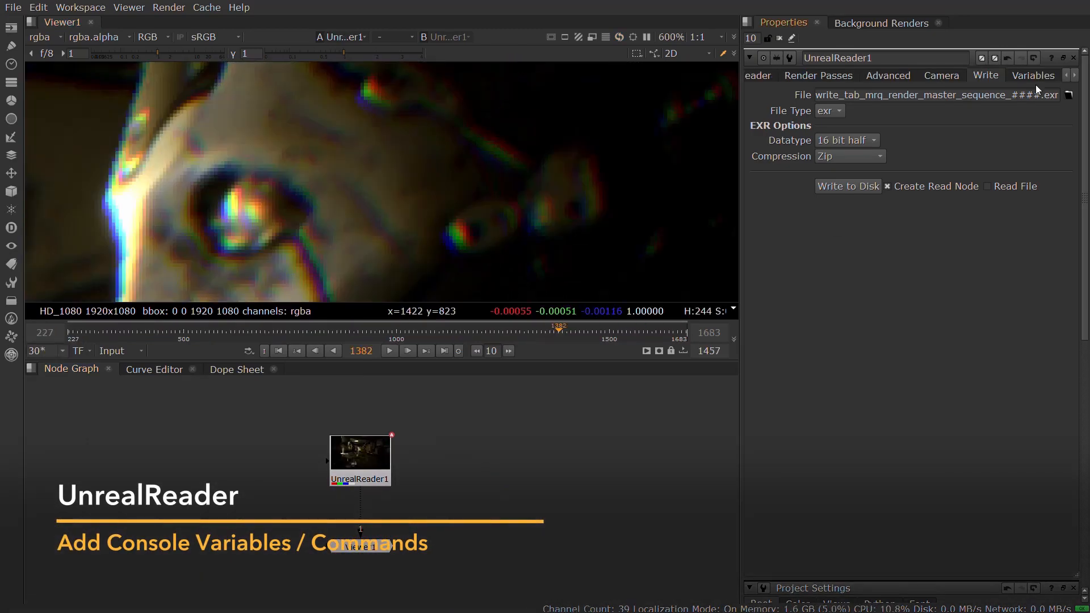
Step: Delete the r.SceneColorFringeQuality console variable from the Variables list
{"action": "left_click", "coordinate": [1032, 75]}
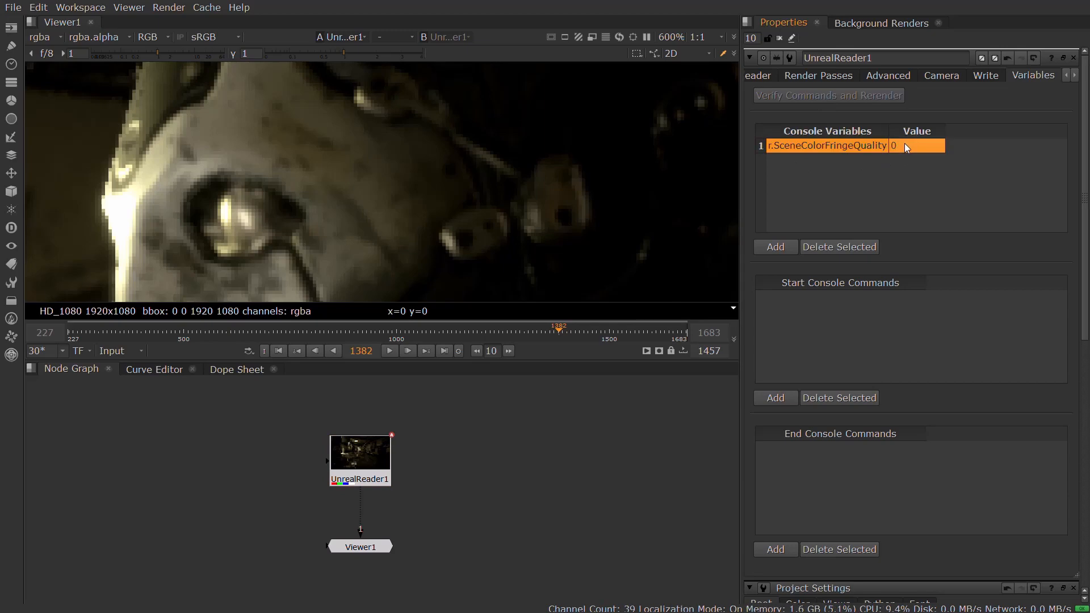
{"action": "left_click", "coordinate": [839, 246]}
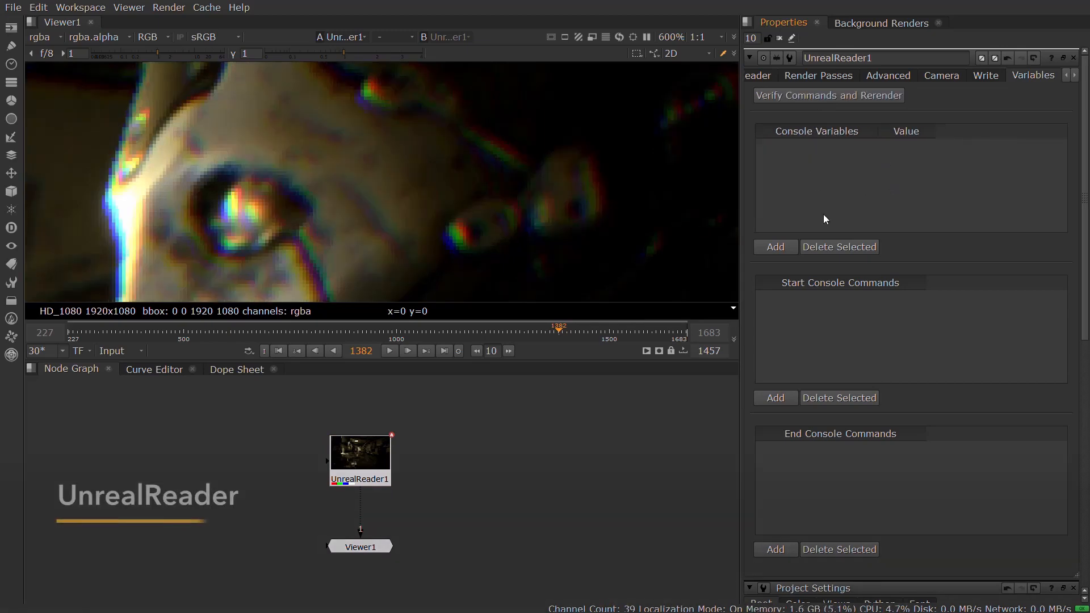
Step: Tick TrooperA, TrooperB and BP_Arcade_Animated_C_0 as stencil layers and update the channel list
{"action": "left_click", "coordinate": [758, 75]}
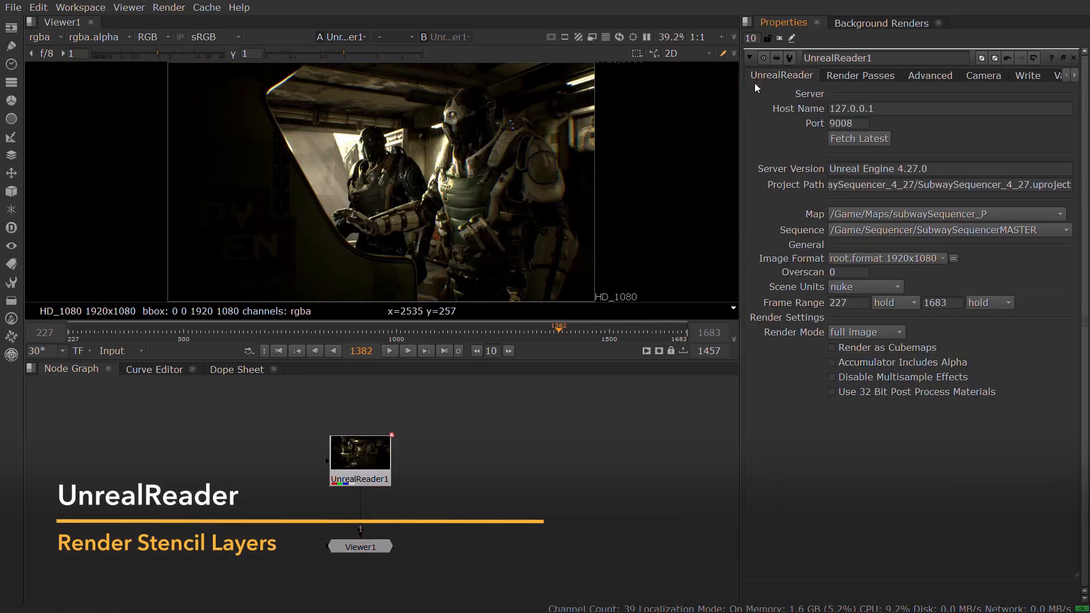
{"action": "mouse_move", "coordinate": [813, 402]}
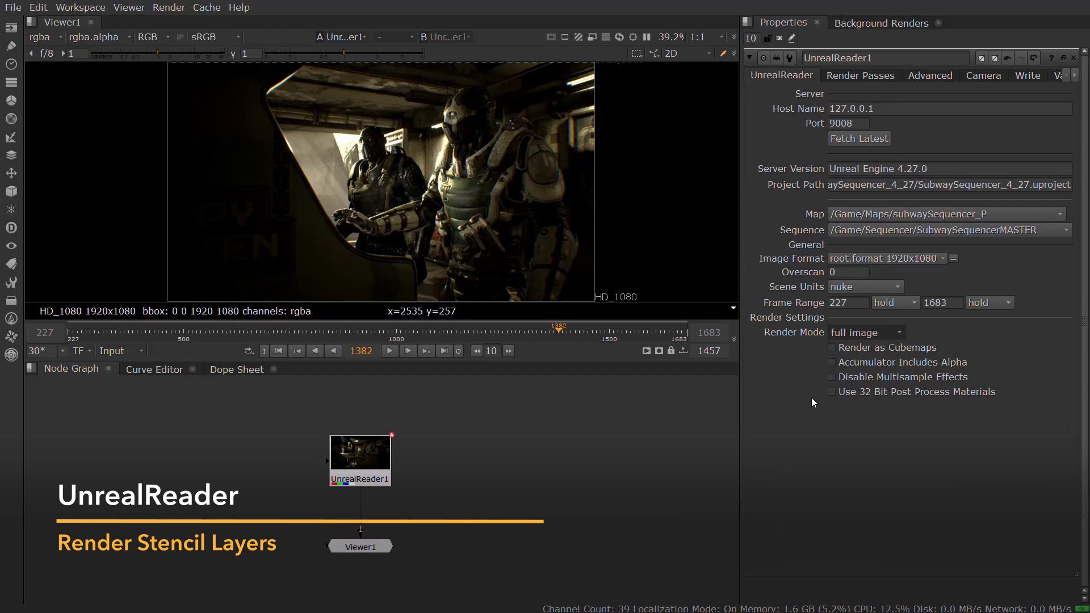
{"action": "left_click", "coordinate": [859, 75]}
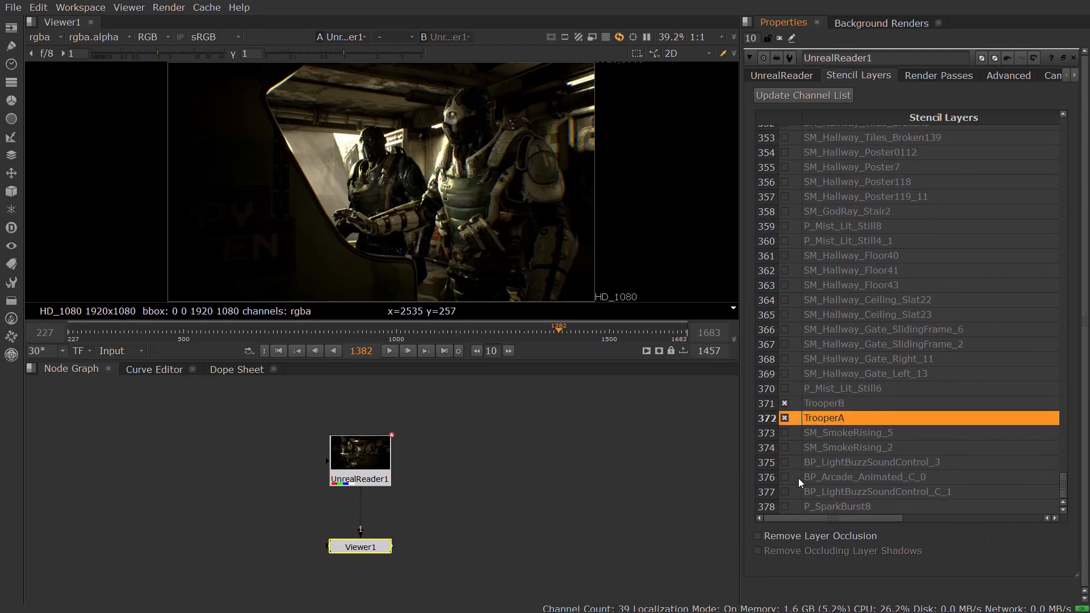
{"action": "left_click", "coordinate": [864, 477]}
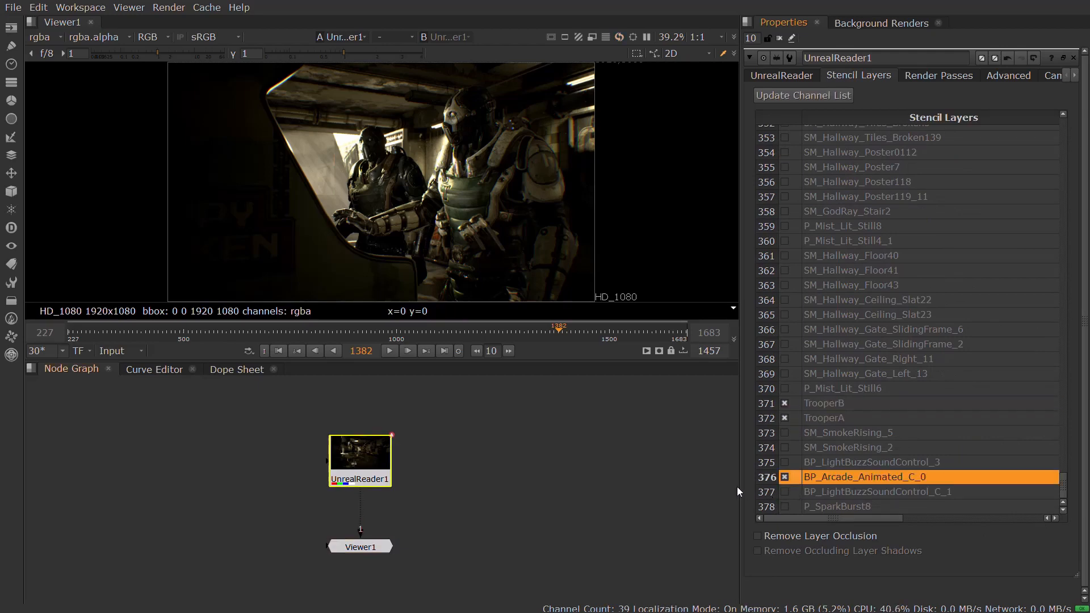
{"action": "left_click", "coordinate": [803, 95]}
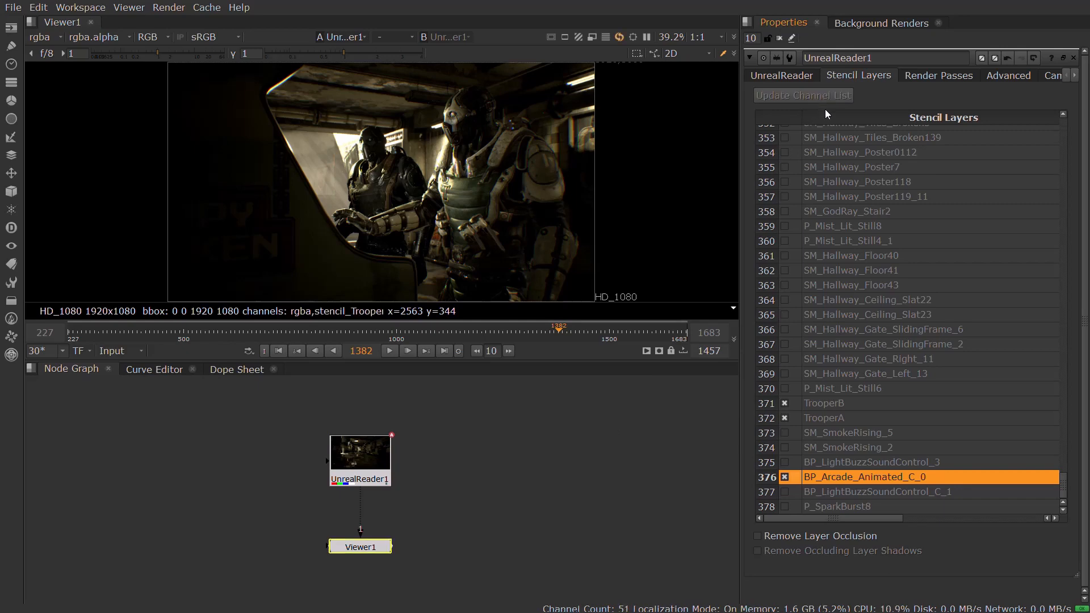
Step: View the BP_Arcade_Animated_C_0 and TrooperB stencil mattes in the viewer, then enable Remove Layer Occlusion
{"action": "left_click", "coordinate": [39, 37]}
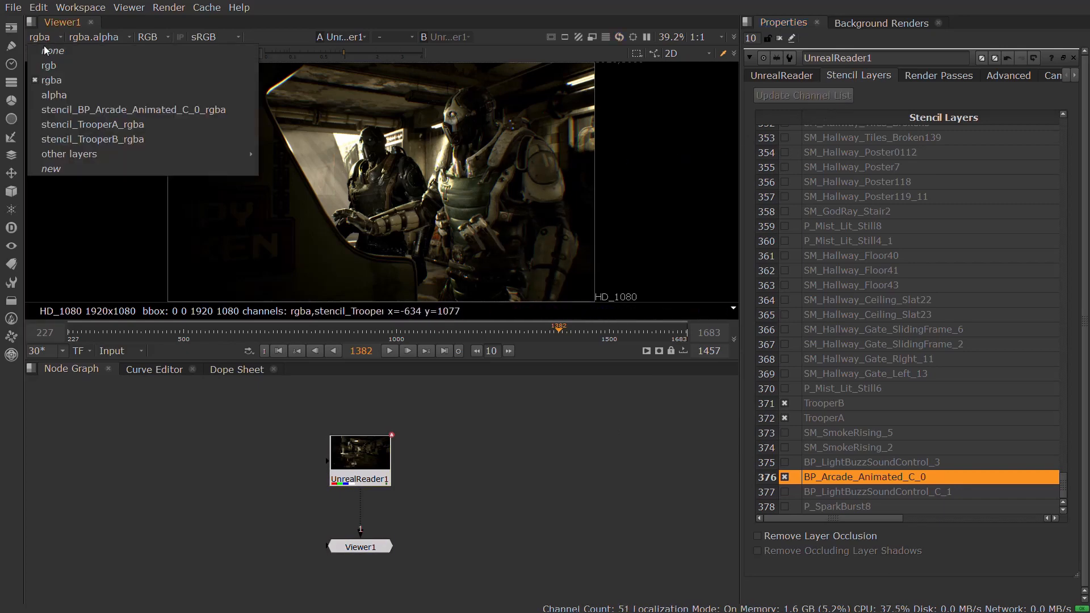
{"action": "left_click", "coordinate": [92, 125]}
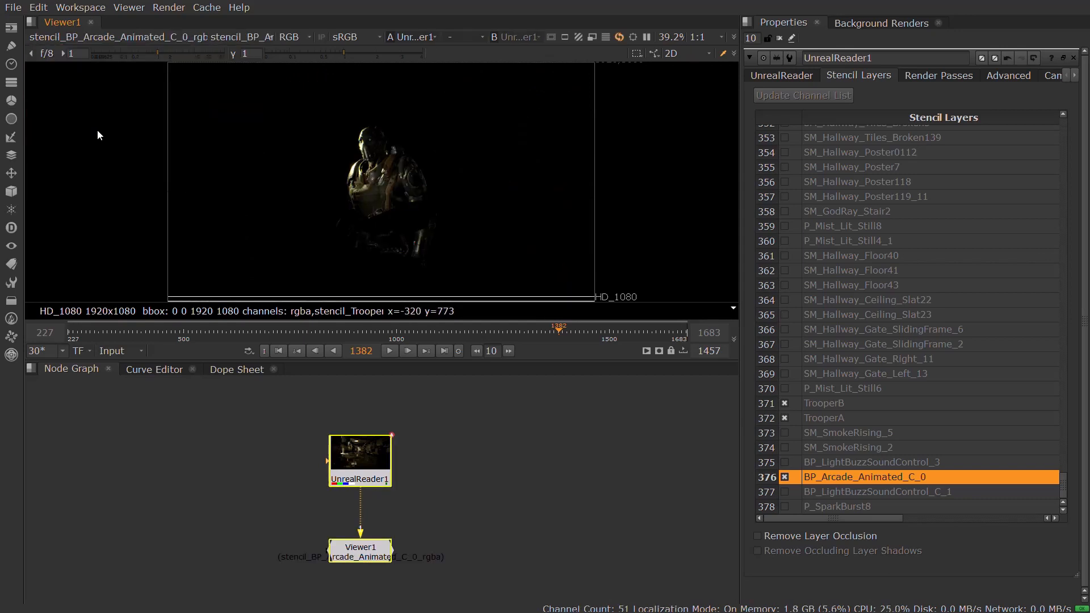
{"action": "left_click", "coordinate": [288, 36]}
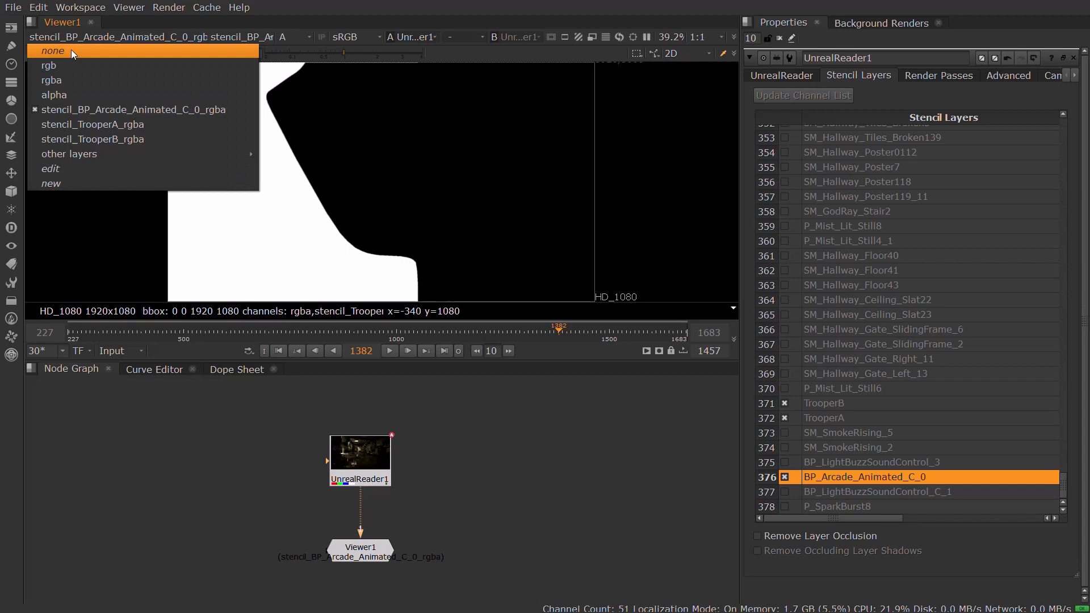
{"action": "left_click", "coordinate": [92, 138]}
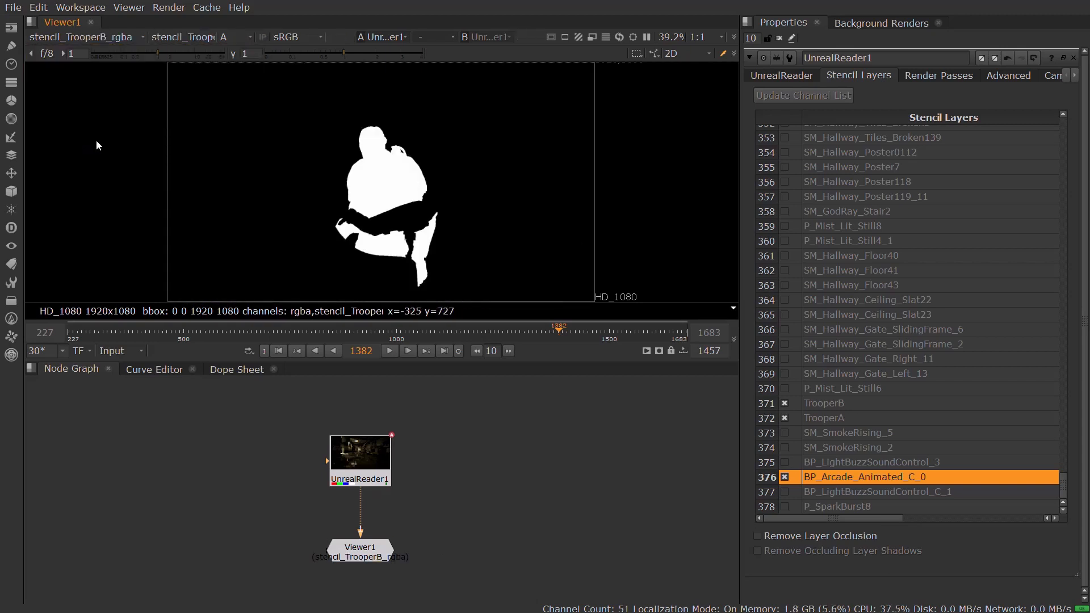
{"action": "left_click", "coordinate": [232, 37]}
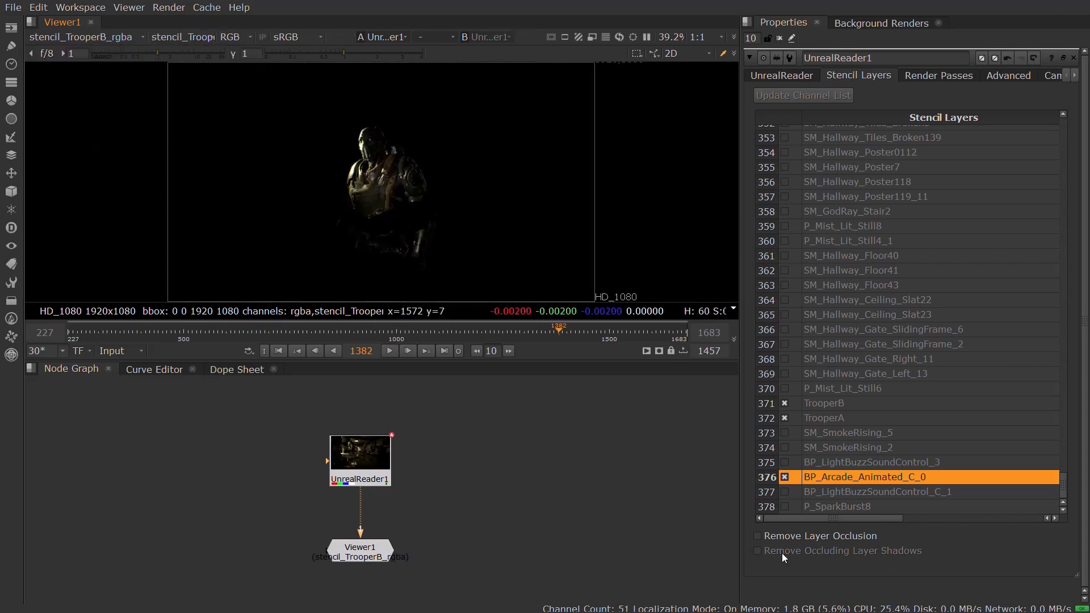
{"action": "left_click", "coordinate": [757, 535]}
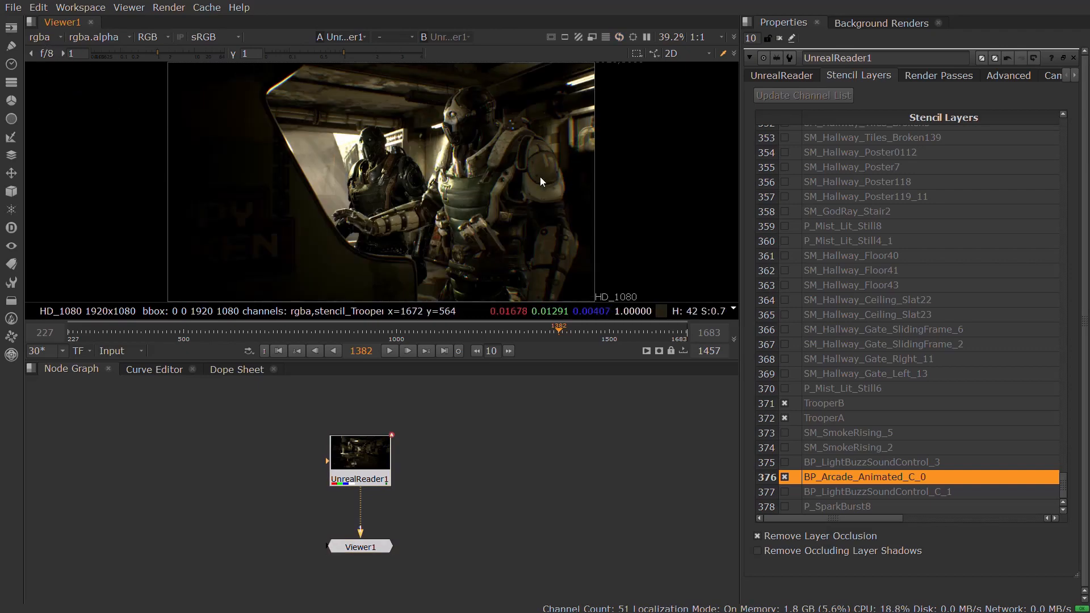
Step: Tick WorldNormal and WorldPosition passes and update the channel list to 75 channels
{"action": "left_click", "coordinate": [937, 75]}
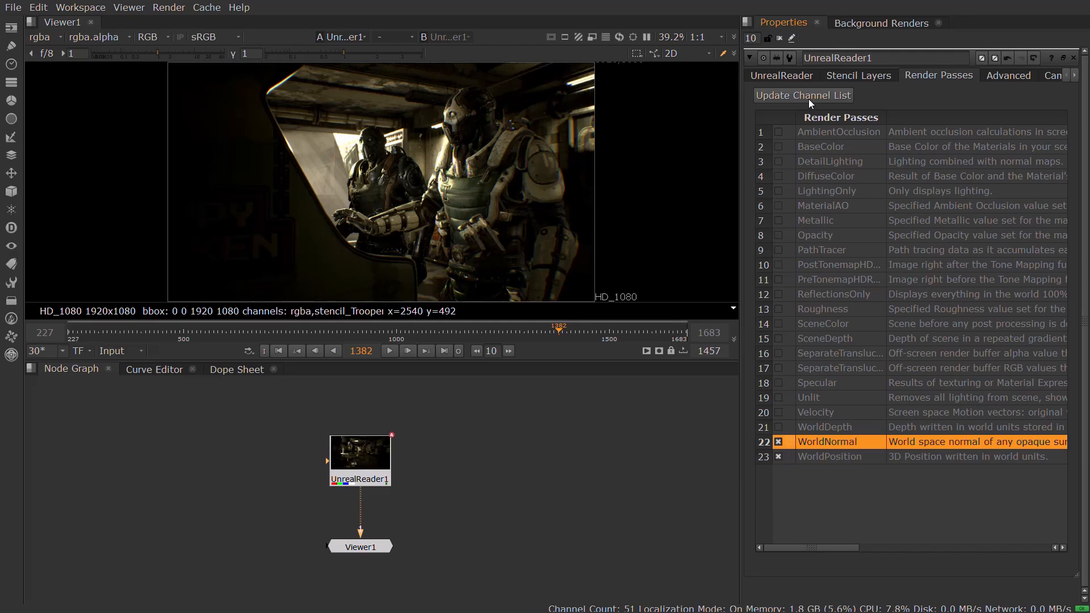
{"action": "left_click", "coordinate": [803, 95]}
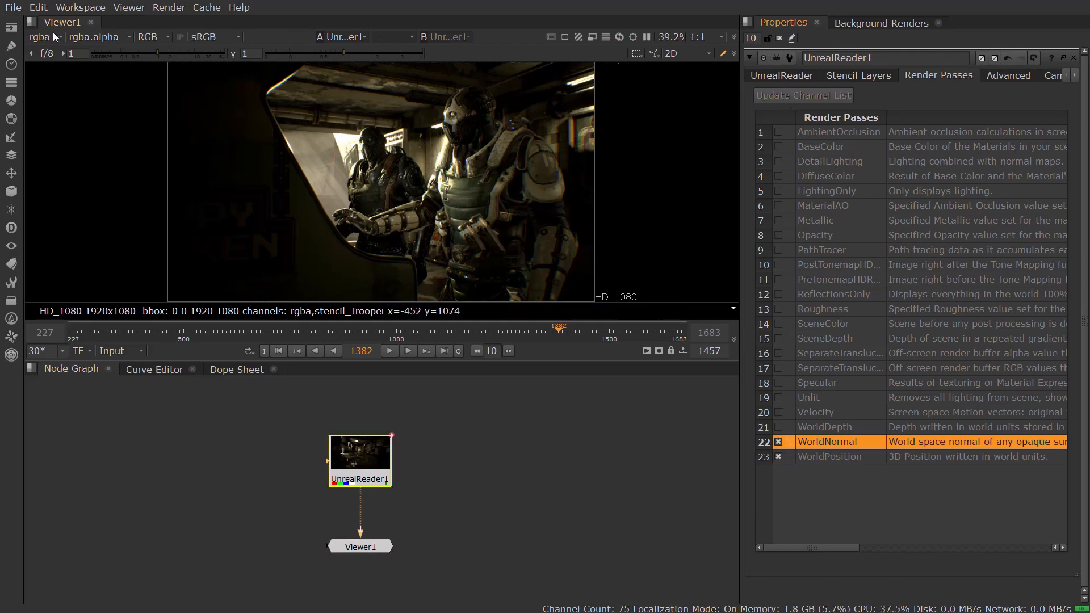
{"action": "left_click", "coordinate": [39, 36]}
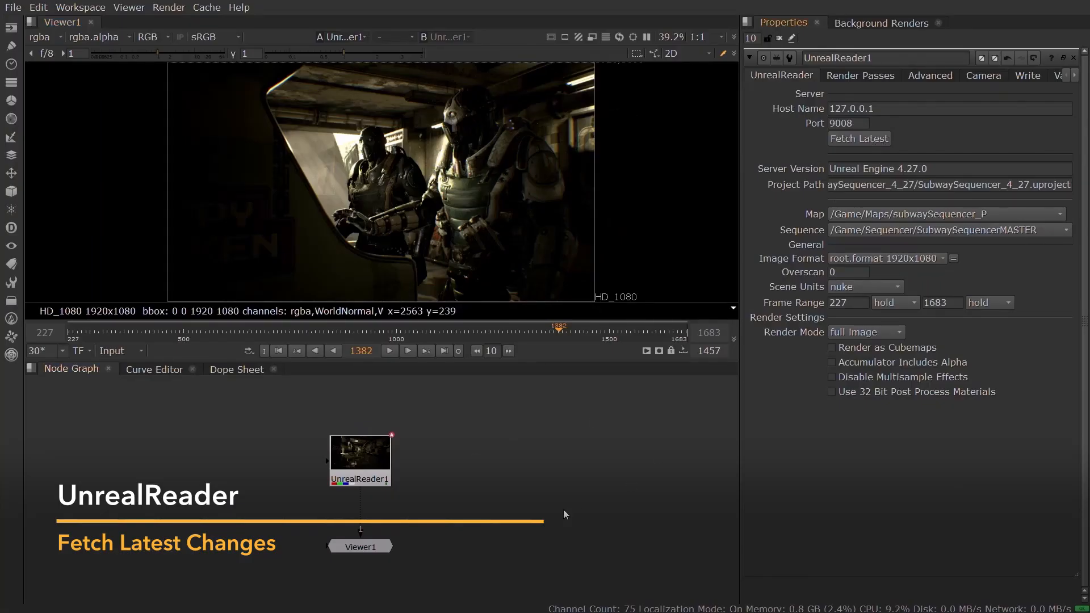
Step: Fetch Latest on the UnrealReader to pull the changed shot from the Unreal project
{"action": "left_click", "coordinate": [858, 138]}
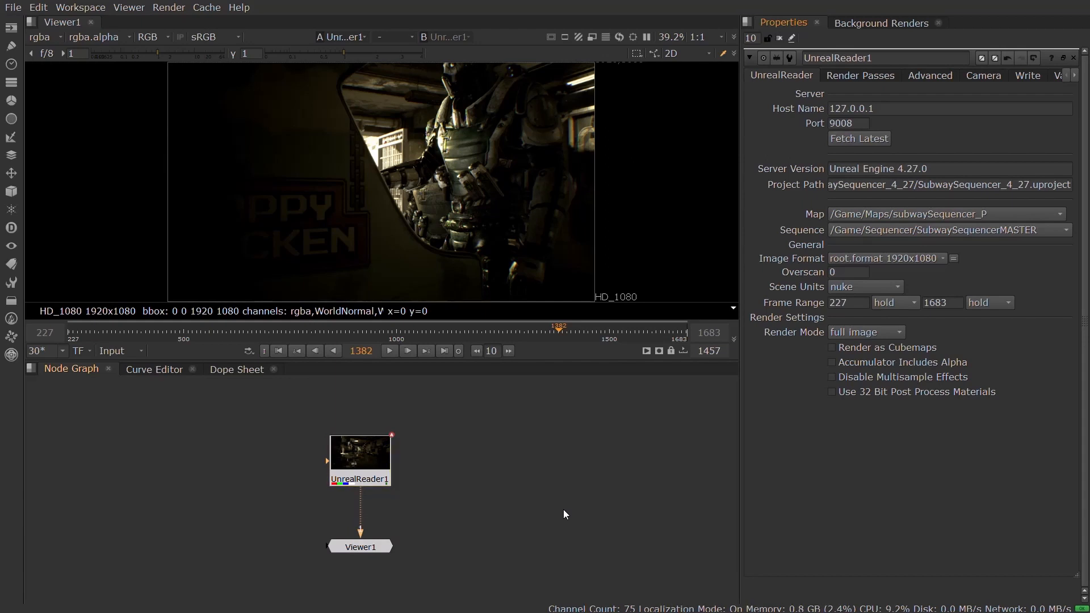
Step: Enable Render as Cubemaps on the UnrealReader for the subway scene
{"action": "left_click", "coordinate": [832, 348]}
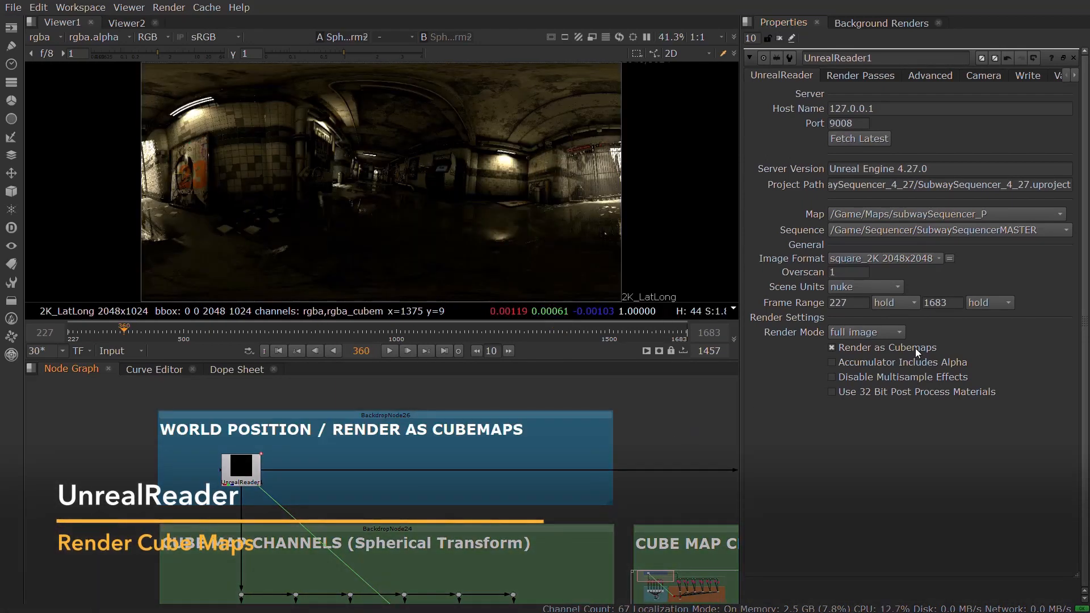
{"action": "left_click", "coordinate": [848, 272]}
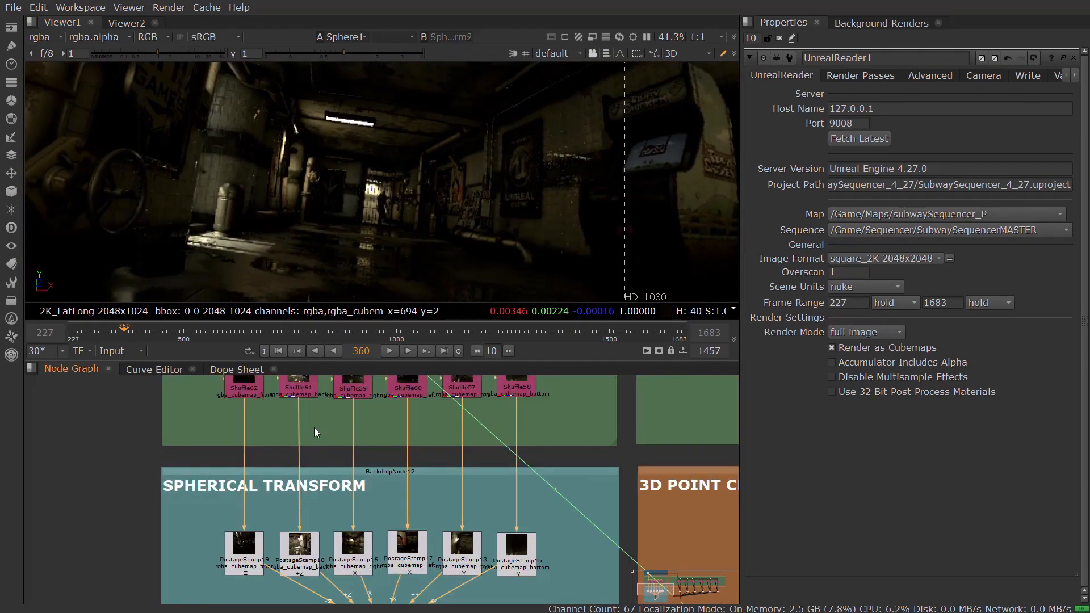
Step: View the rgba_cubemap_front face, then the WorldPosition_cubemap_front face in the viewer
{"action": "left_click", "coordinate": [40, 36]}
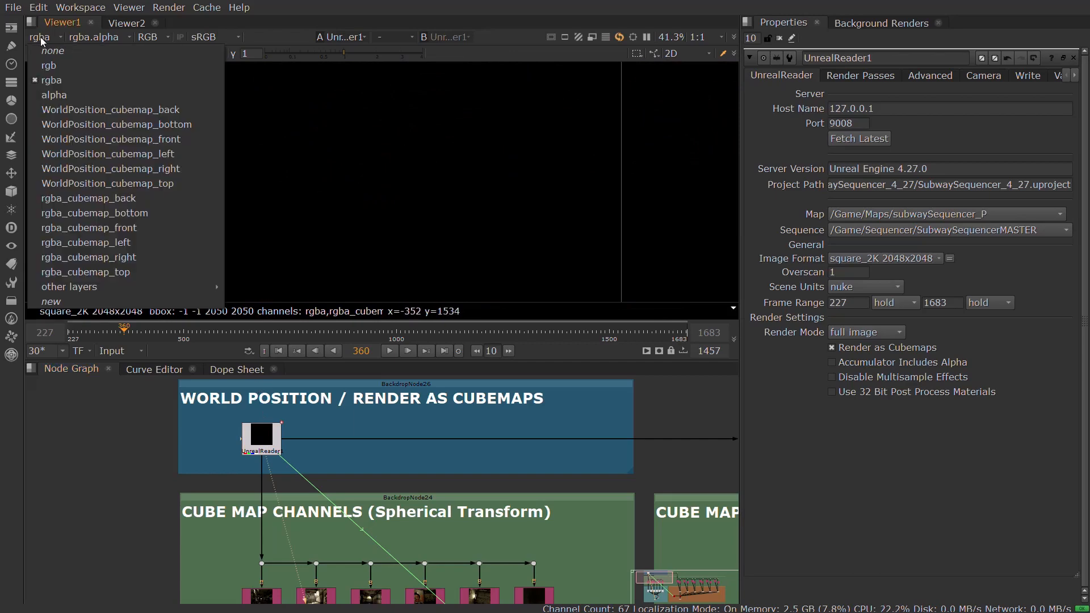
{"action": "left_click", "coordinate": [88, 227]}
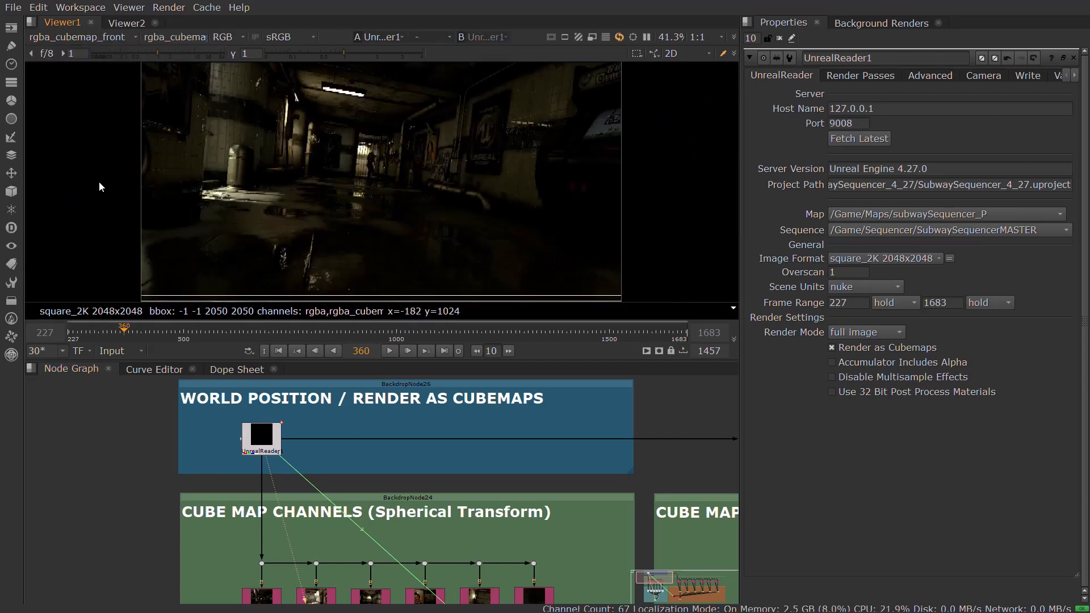
{"action": "left_click", "coordinate": [76, 37]}
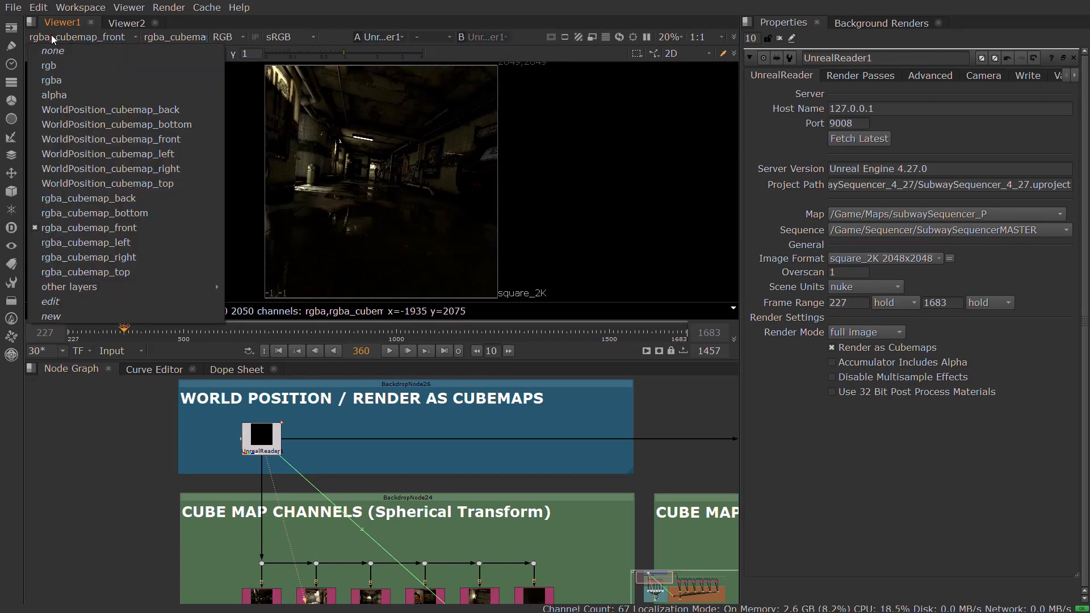
{"action": "left_click", "coordinate": [110, 139]}
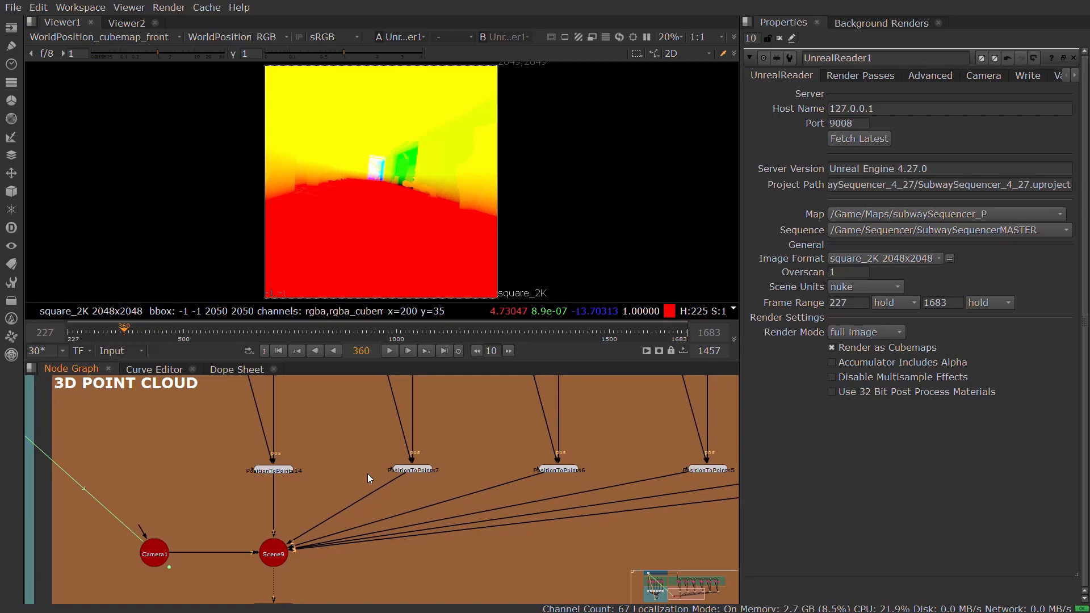
Step: Switch to Viewer2 to see Scene9's 3D point cloud with its camera
{"action": "left_click", "coordinate": [126, 22]}
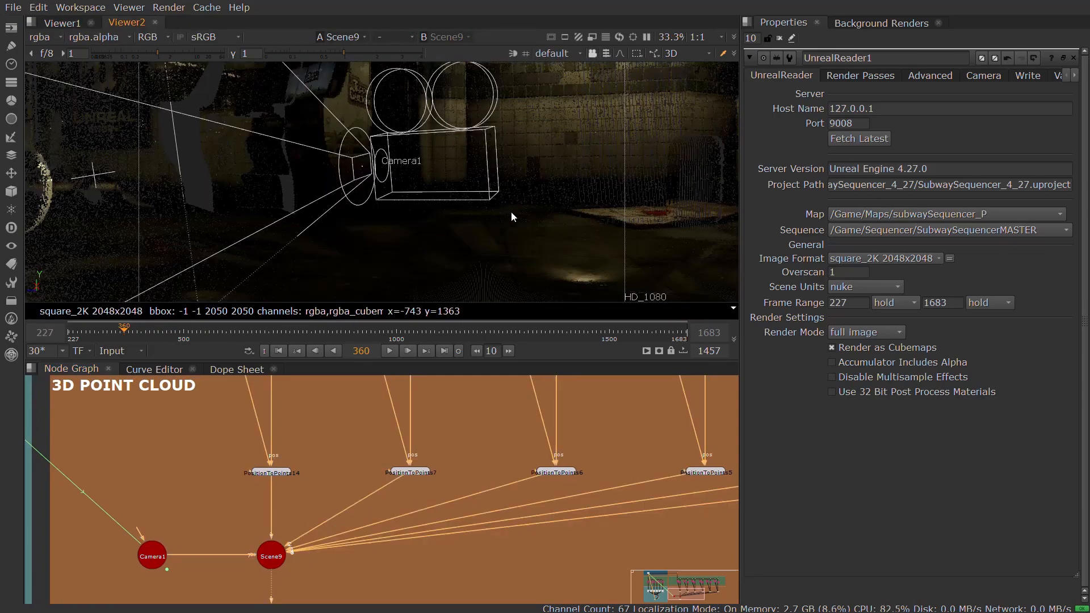